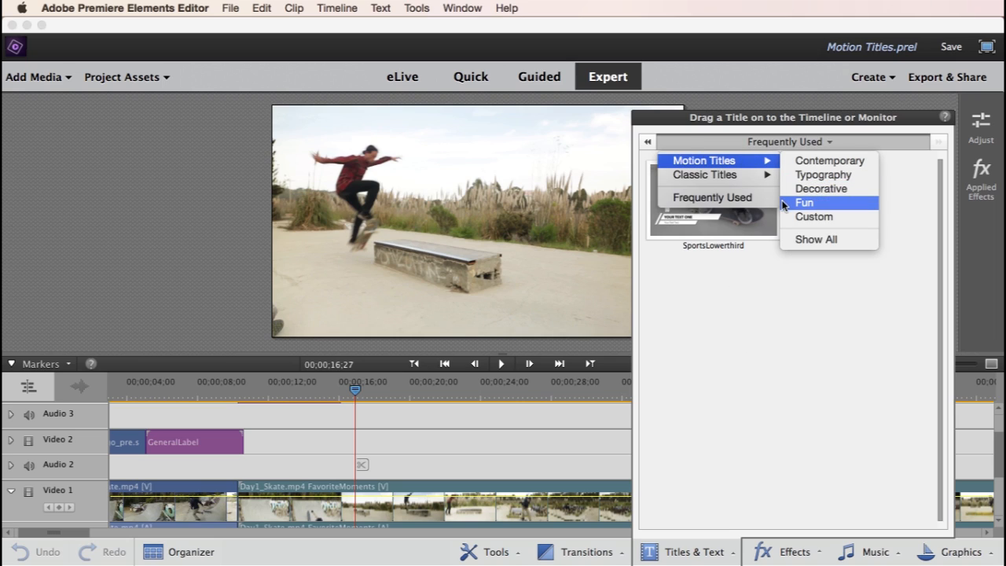
- Show the Fun category of motion titles in Titles & Text
{"action": "left_click", "coordinate": [798, 201]}
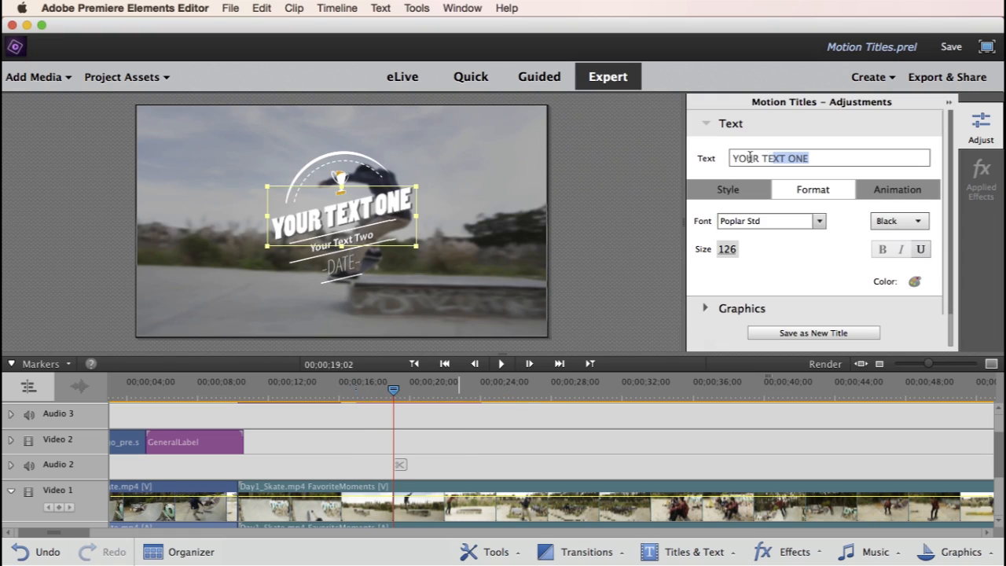
- Edit the title's main text line and choose a red colour for it
{"action": "left_click", "coordinate": [820, 220]}
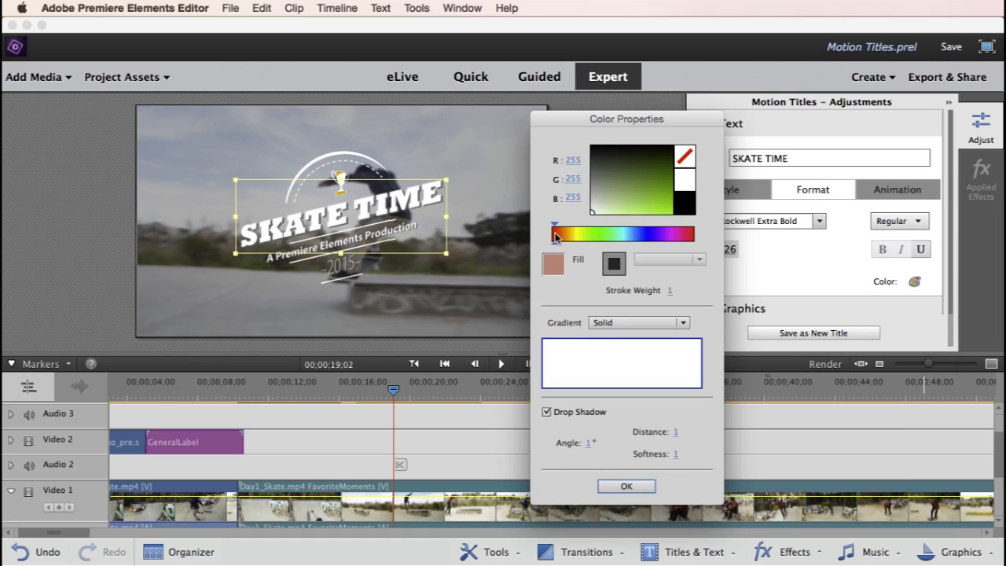
{"action": "left_click", "coordinate": [668, 208]}
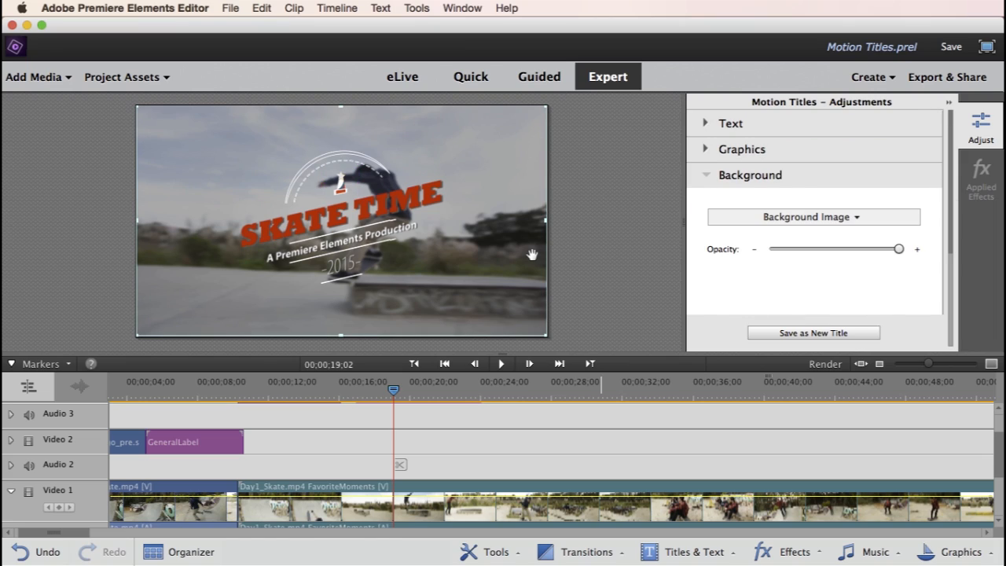
- Set the title's Background Image to Freeze Frame from the skate clip
{"action": "left_click", "coordinate": [814, 217]}
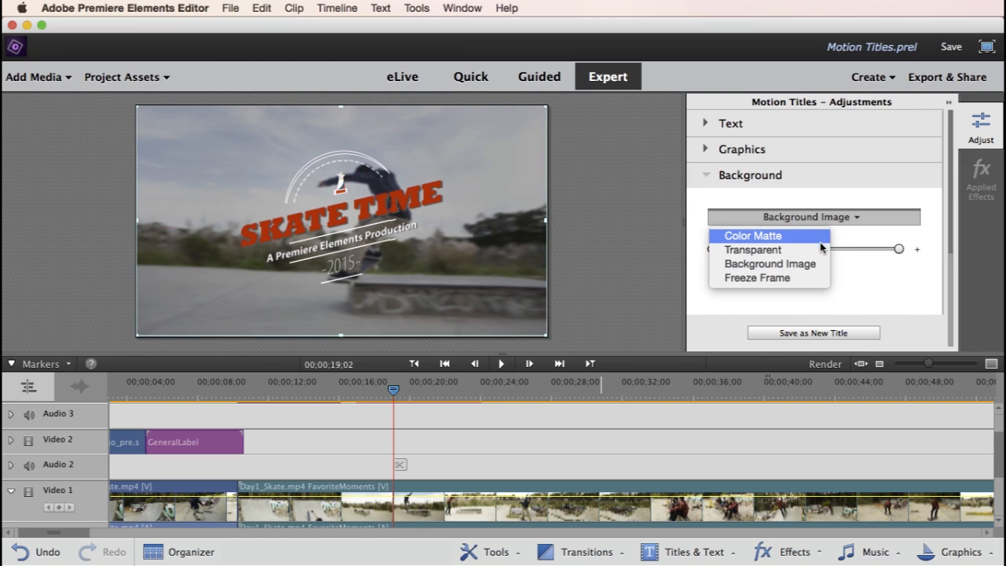
{"action": "mouse_move", "coordinate": [817, 277]}
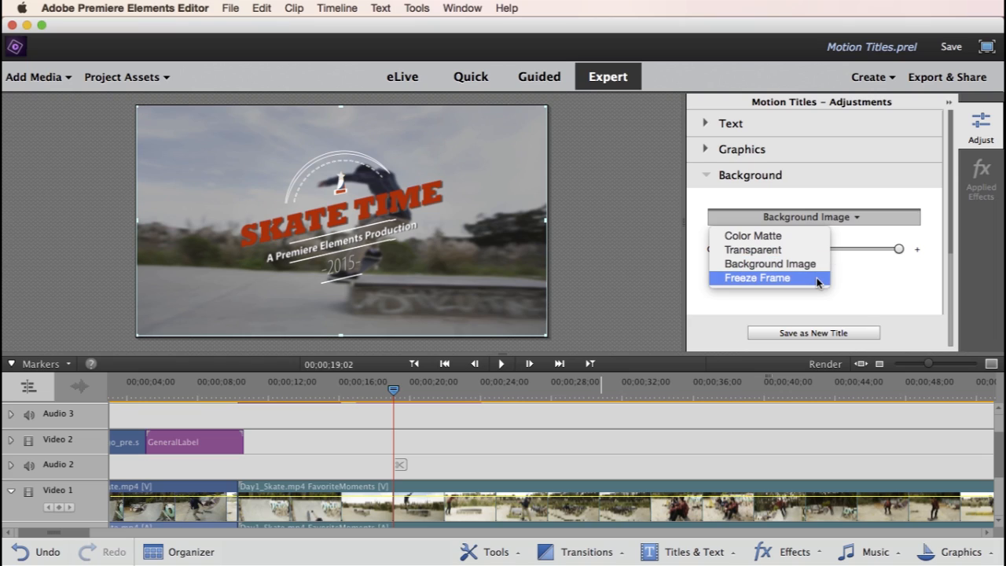
{"action": "left_click", "coordinate": [758, 276]}
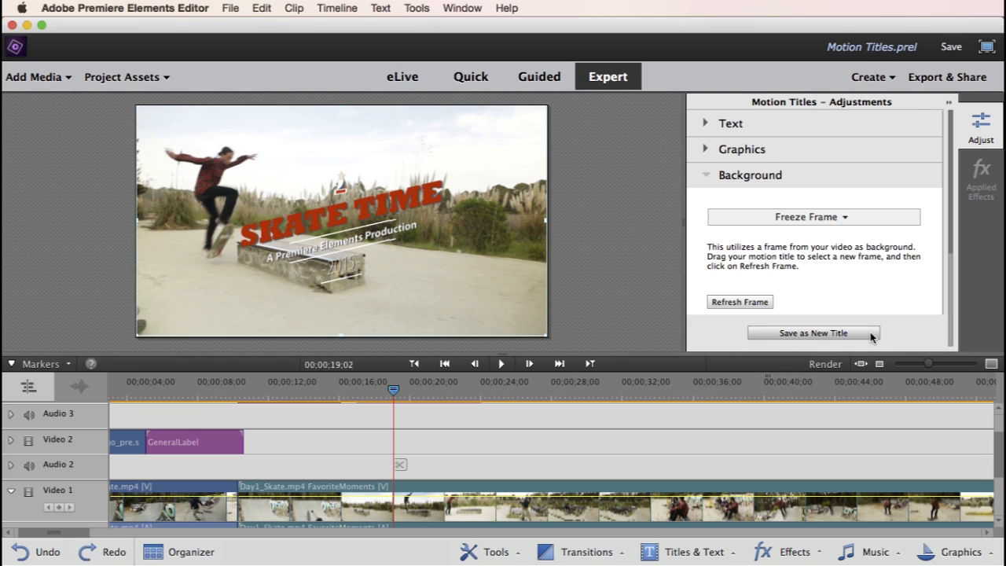
- Start Save as New Title and name it 'My Motion Title'
{"action": "left_click", "coordinate": [812, 333]}
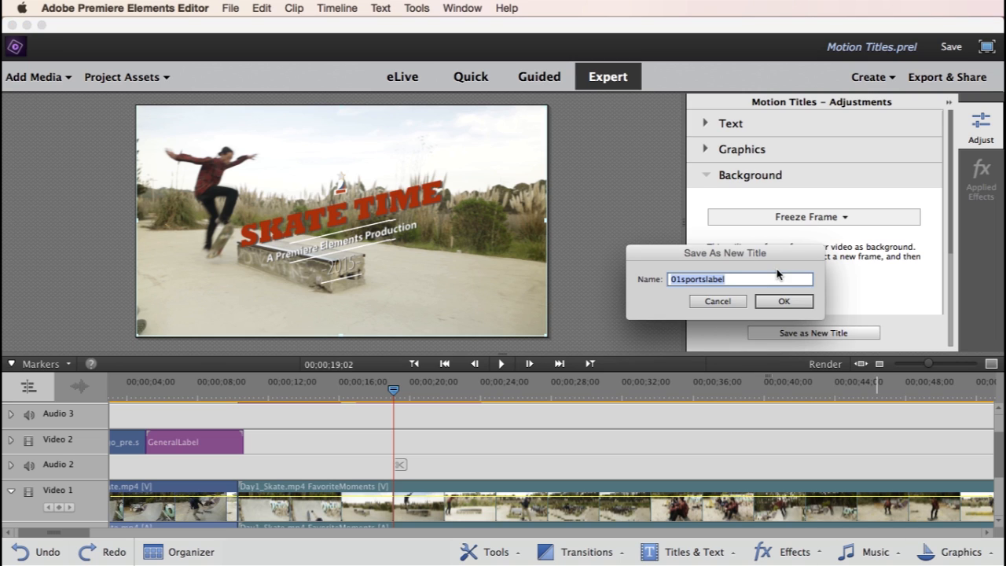
{"action": "type", "text": "My"}
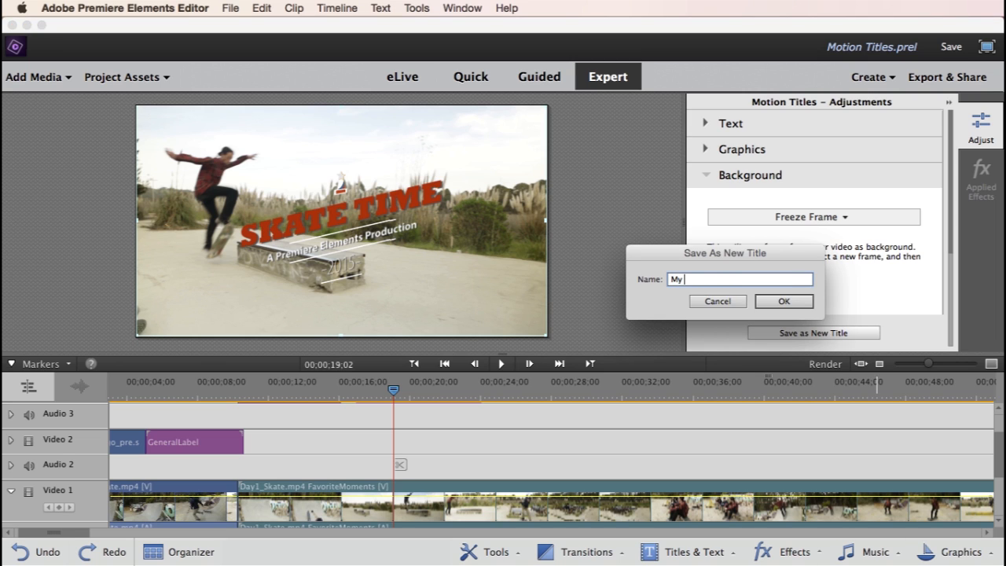
{"action": "type", "text": "Motion Title"}
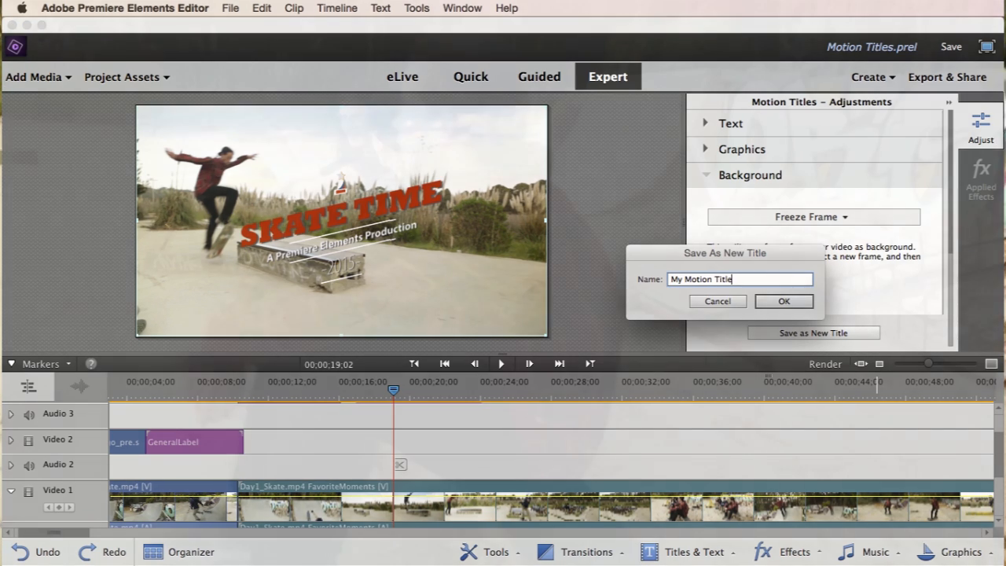